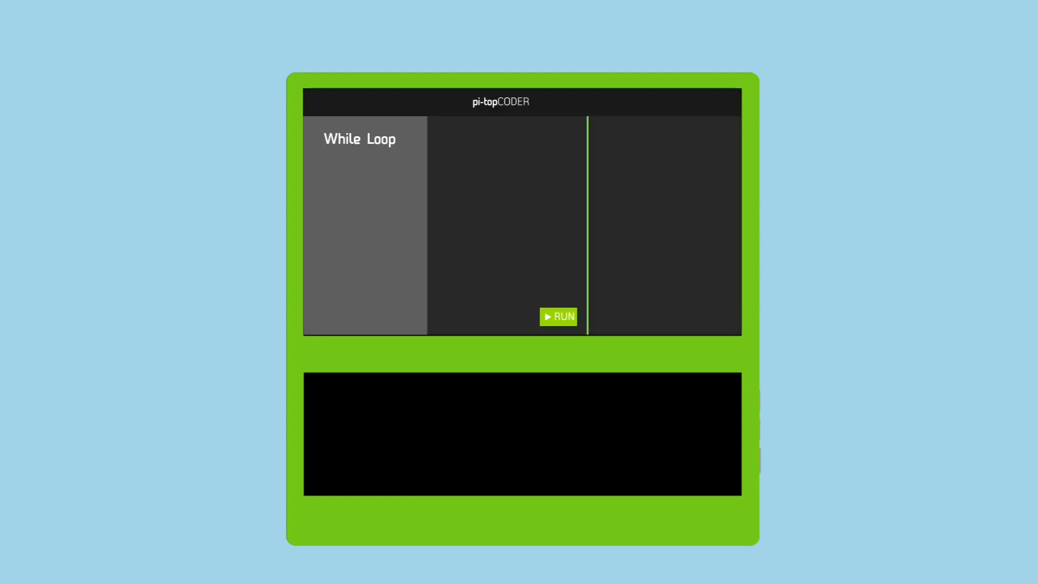
type("counter = 0")
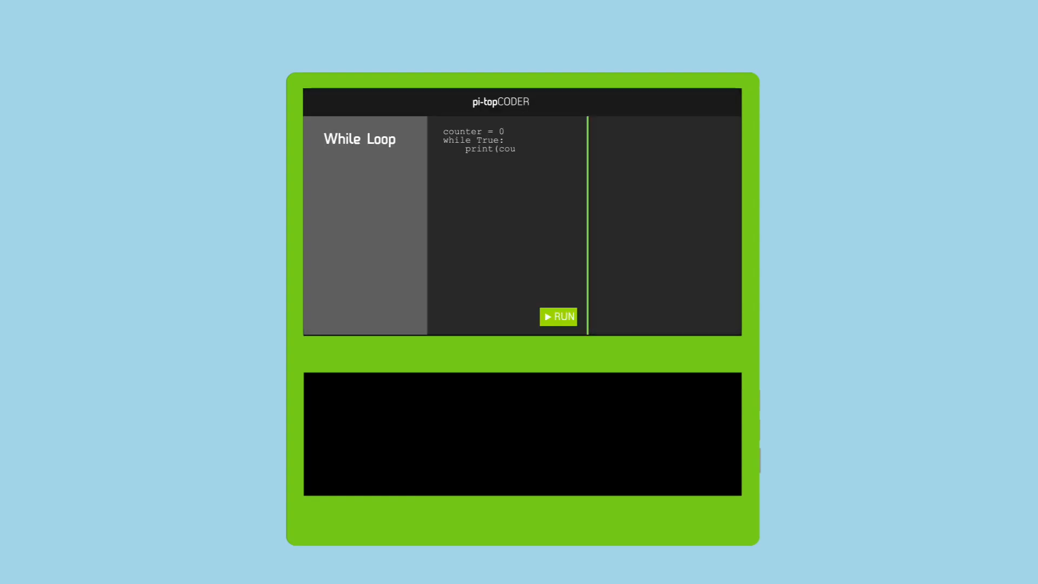